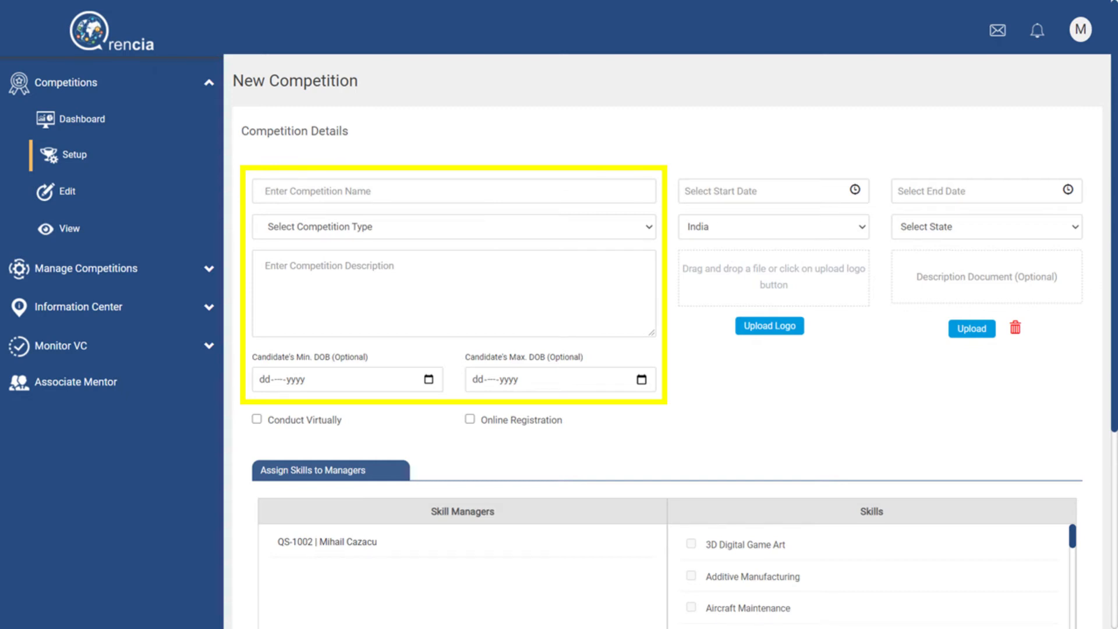
Set the start date, mark the competition as conducted virtually and configure QR-30007
left_click(763, 191)
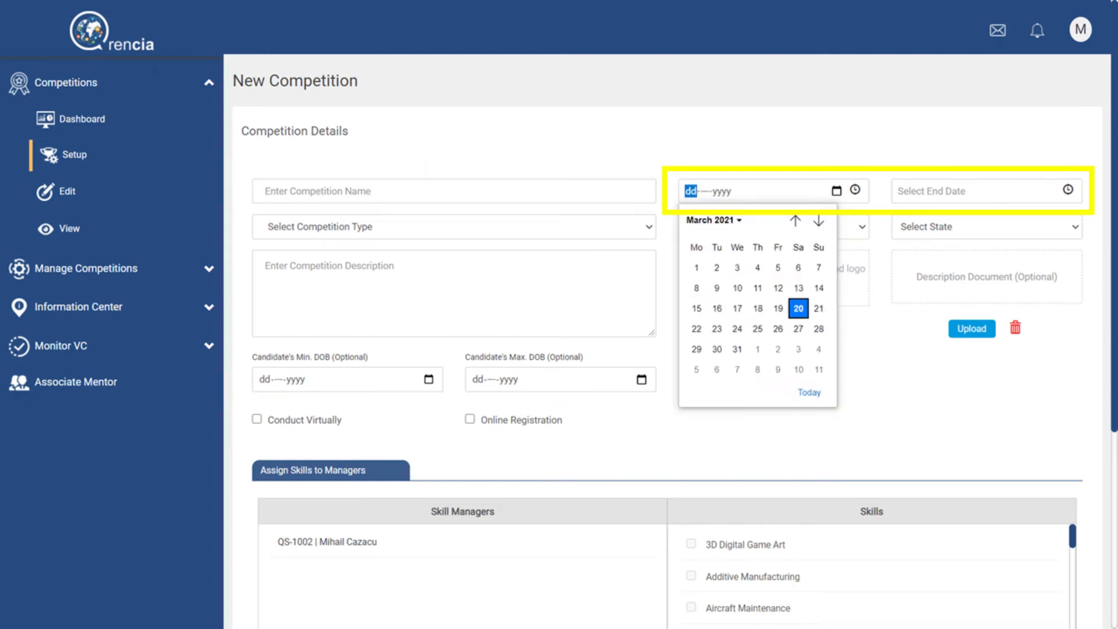
left_click(770, 226)
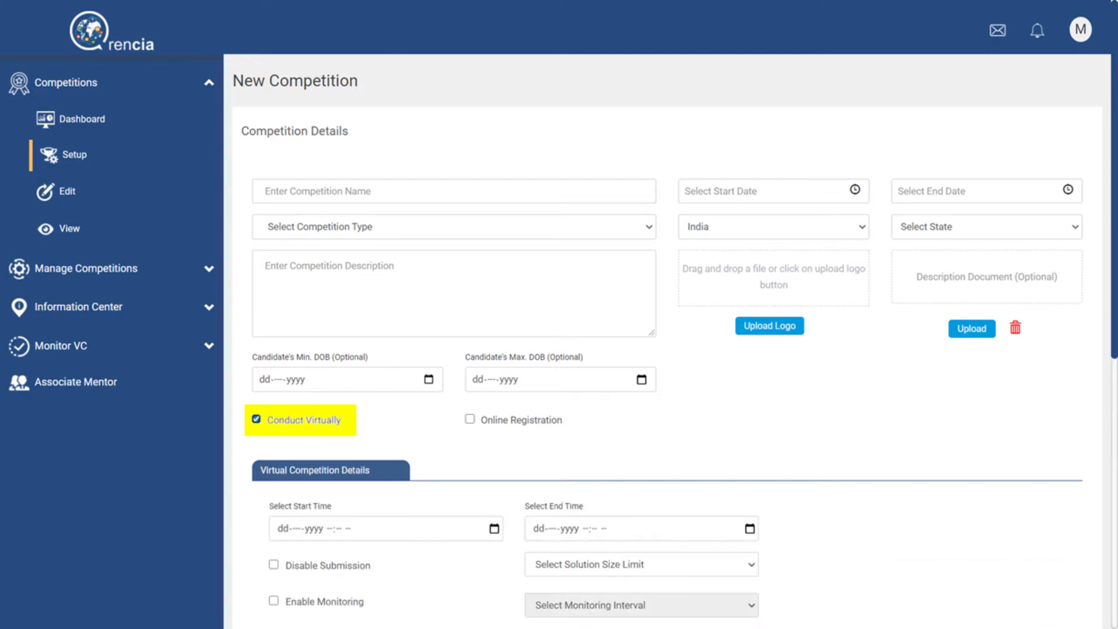
left_click(385, 527)
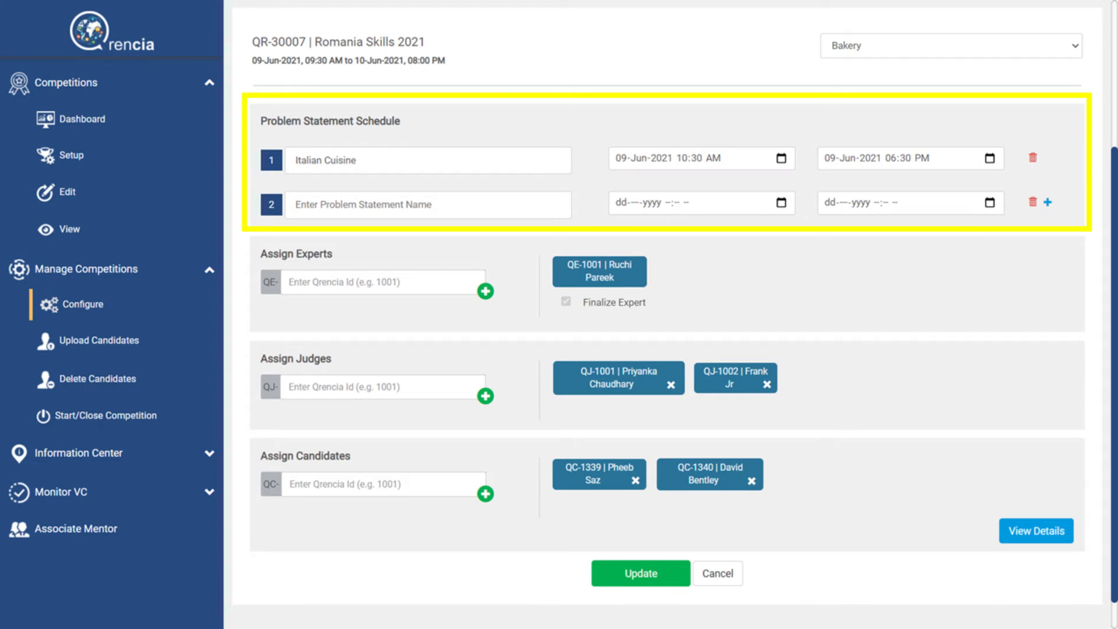
Delete the empty second problem statement row, keeping only Italian Cuisine
left_click(1046, 202)
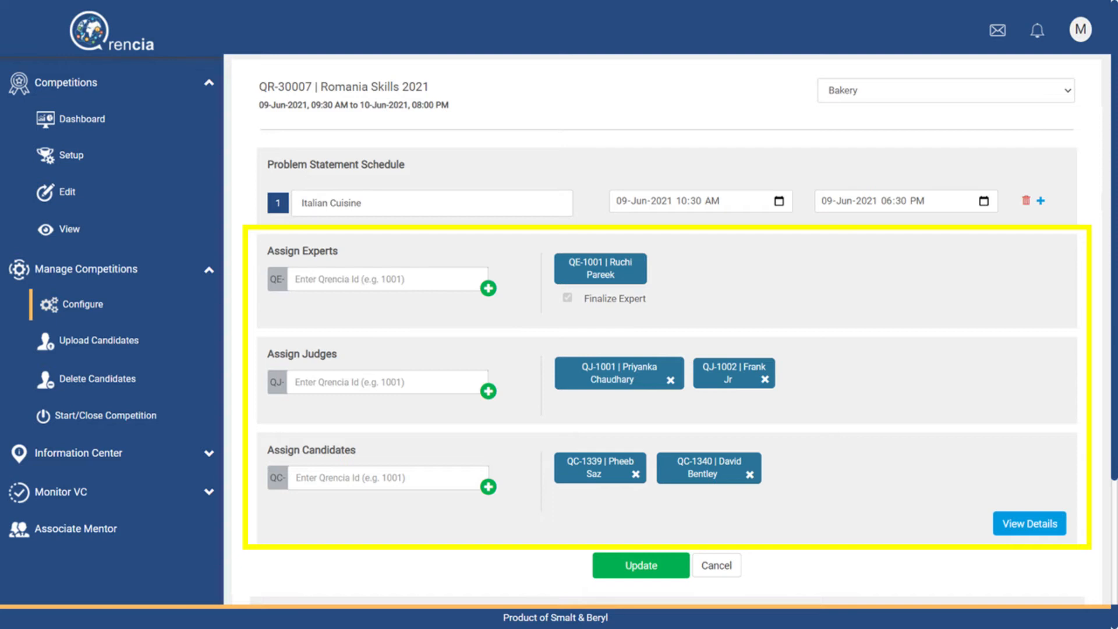
Show the Home page listing JuniorSkills Championship 2021 and Romania Skills 2021
left_click(71, 229)
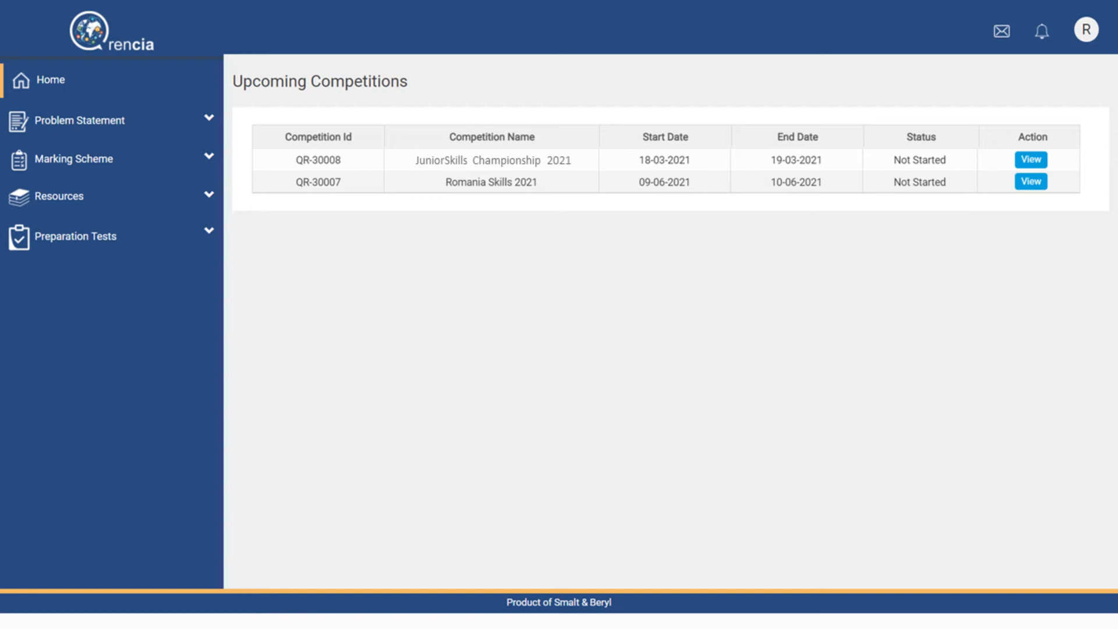
Add a weighted section to the QR-30007 Web Technologies marking scheme template
left_click(1030, 180)
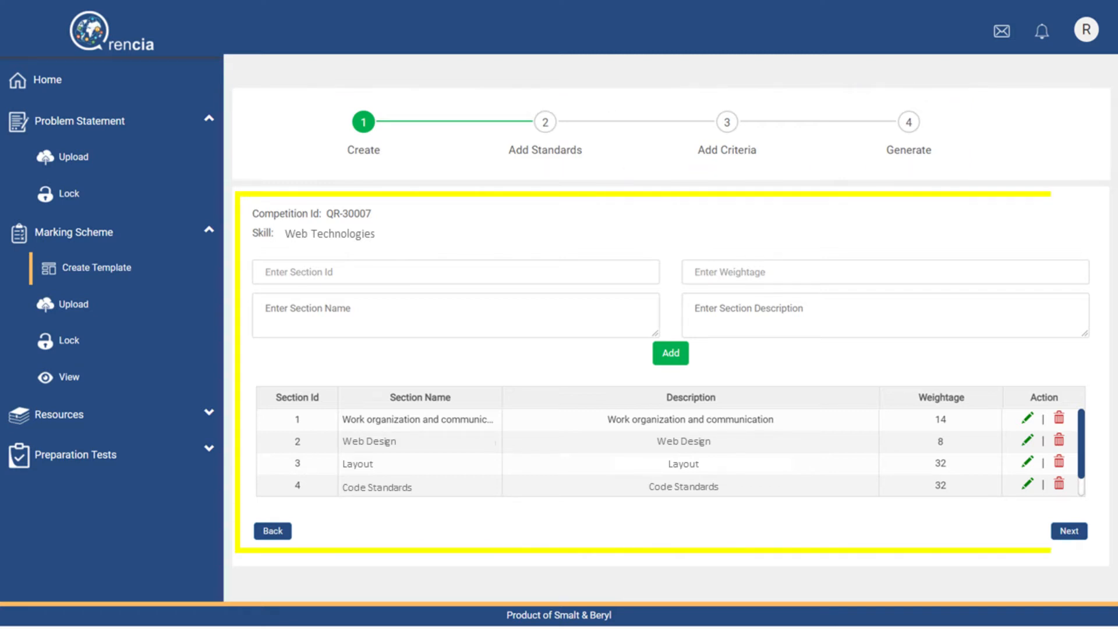
Advance through Add Standards and Add Criteria and generate the Web Technologies scheme
left_click(1067, 530)
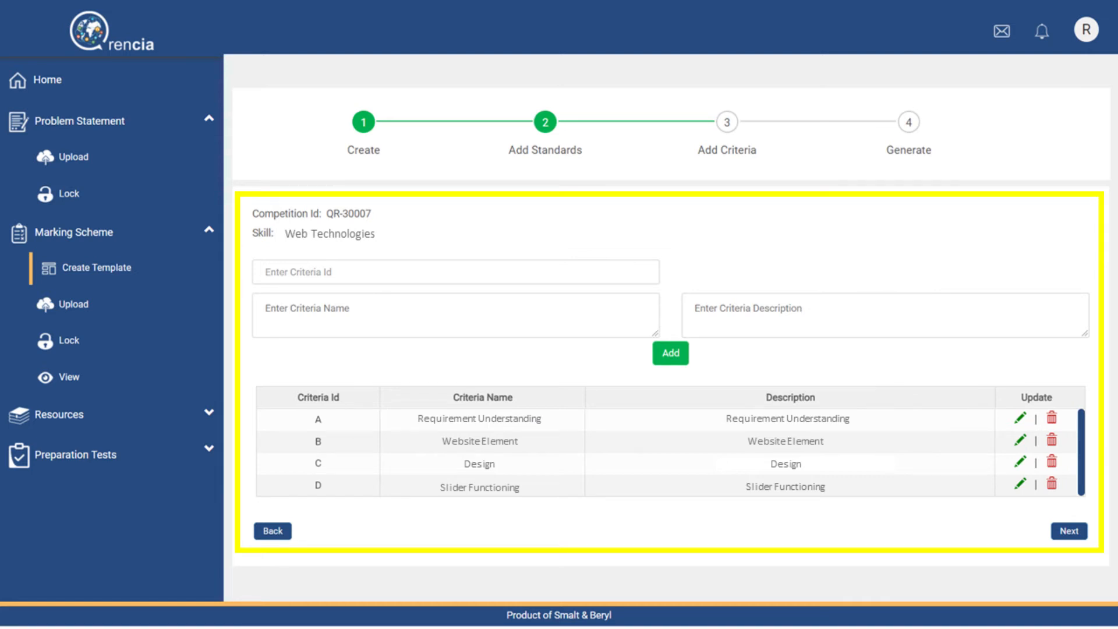
left_click(1067, 531)
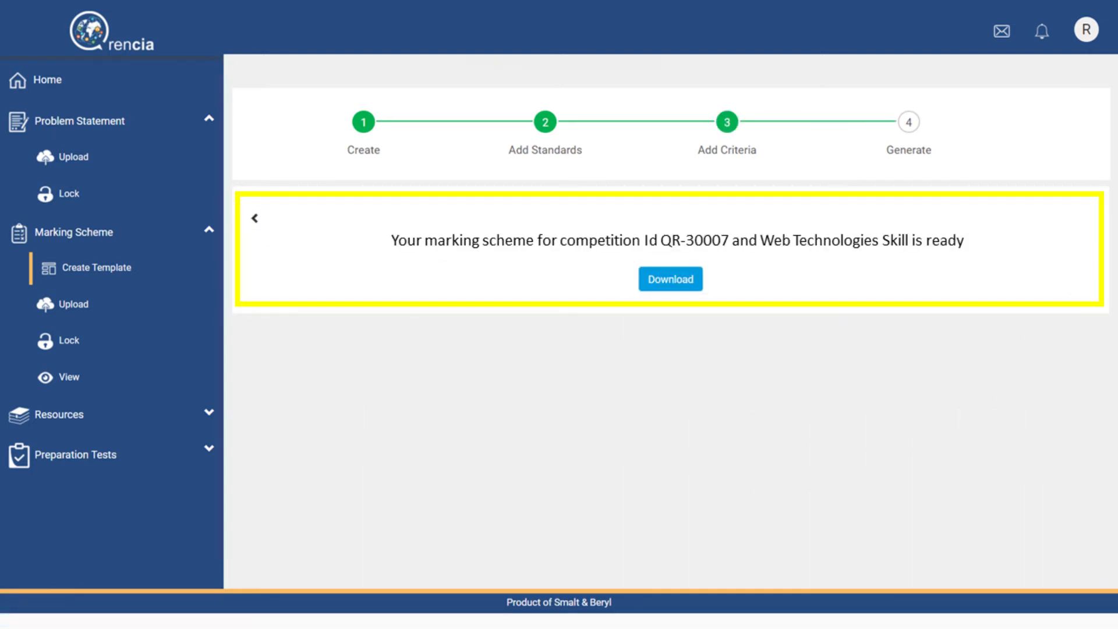
left_click(669, 279)
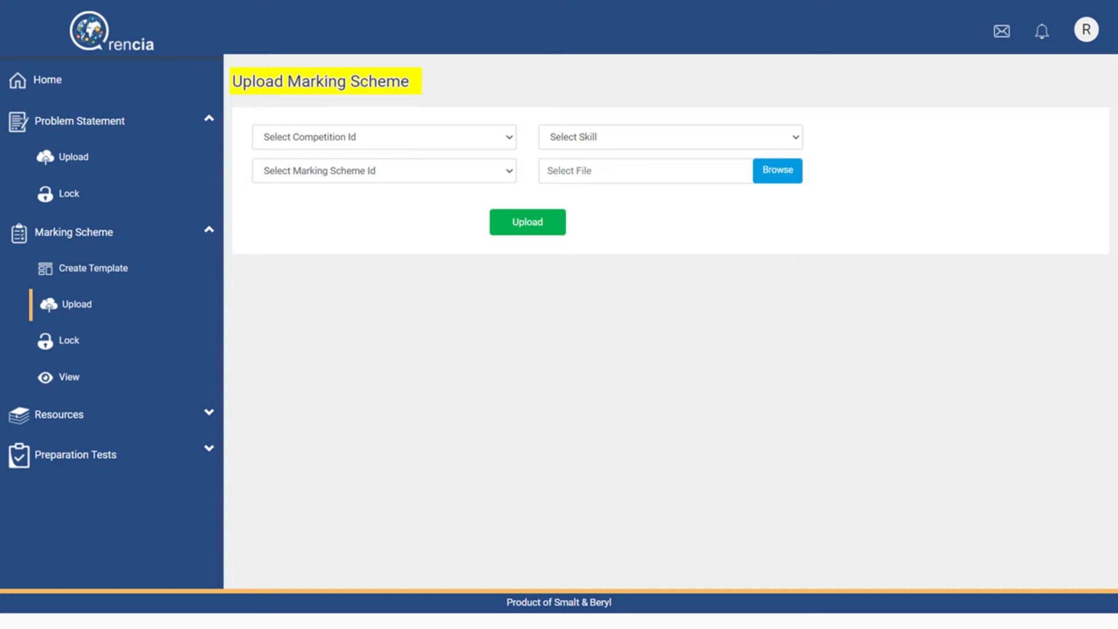
Go to the Upload Marking Scheme form for the competition's skill
left_click(71, 193)
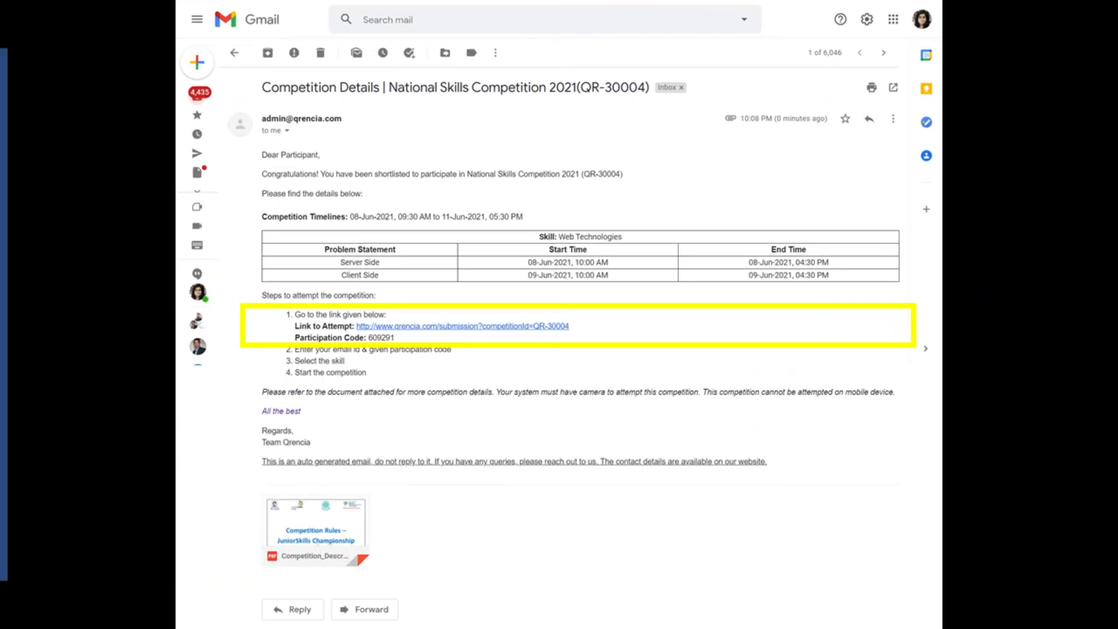
Start the Web Technologies attempt and choose Solution - Web Technologies.zip for upload
left_click(462, 326)
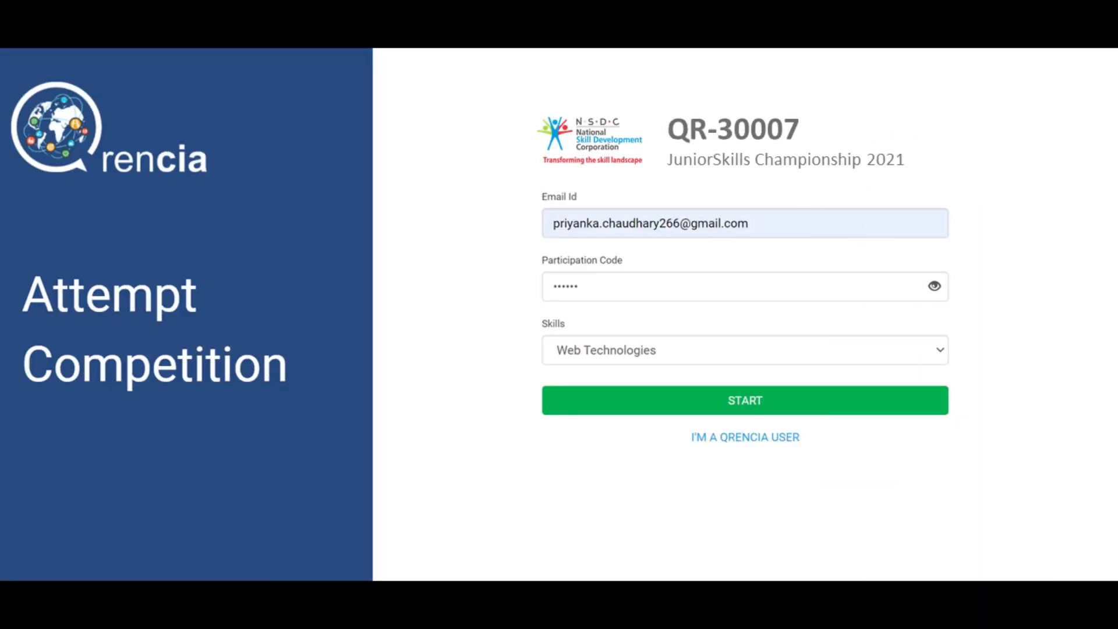
left_click(744, 400)
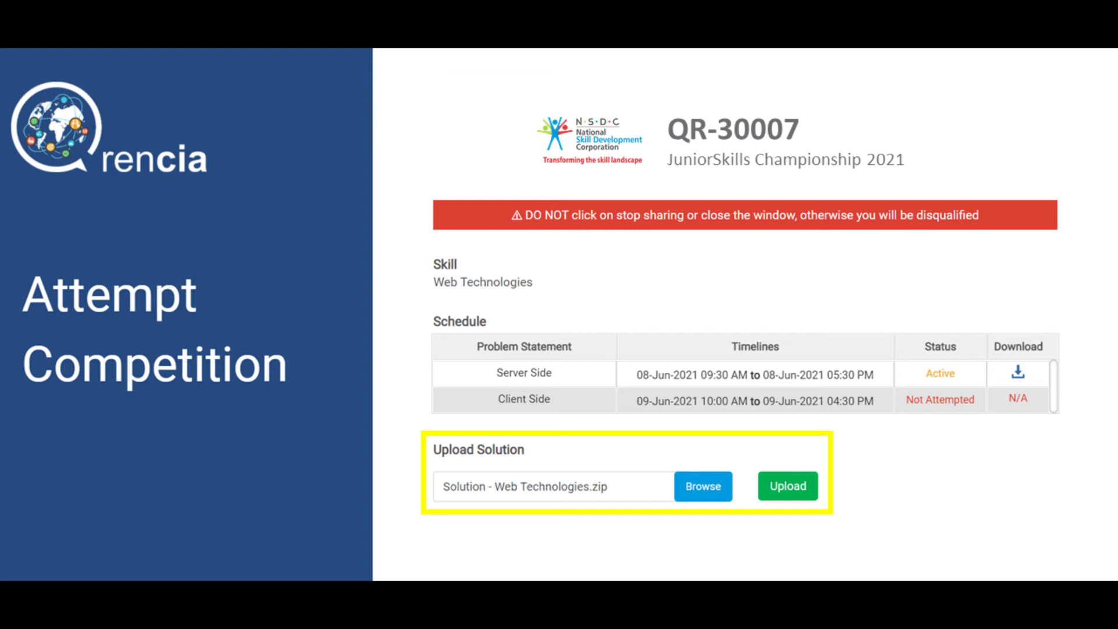
List the JuniorSkills Championship 2021 Web Technologies candidates awaiting marking
left_click(787, 486)
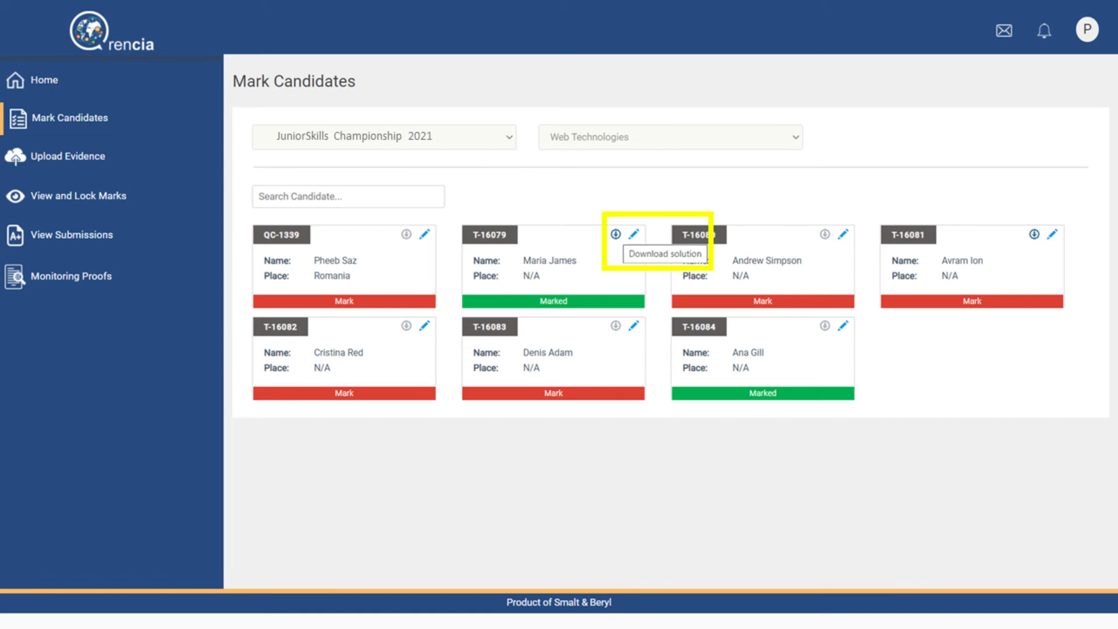
left_click(77, 235)
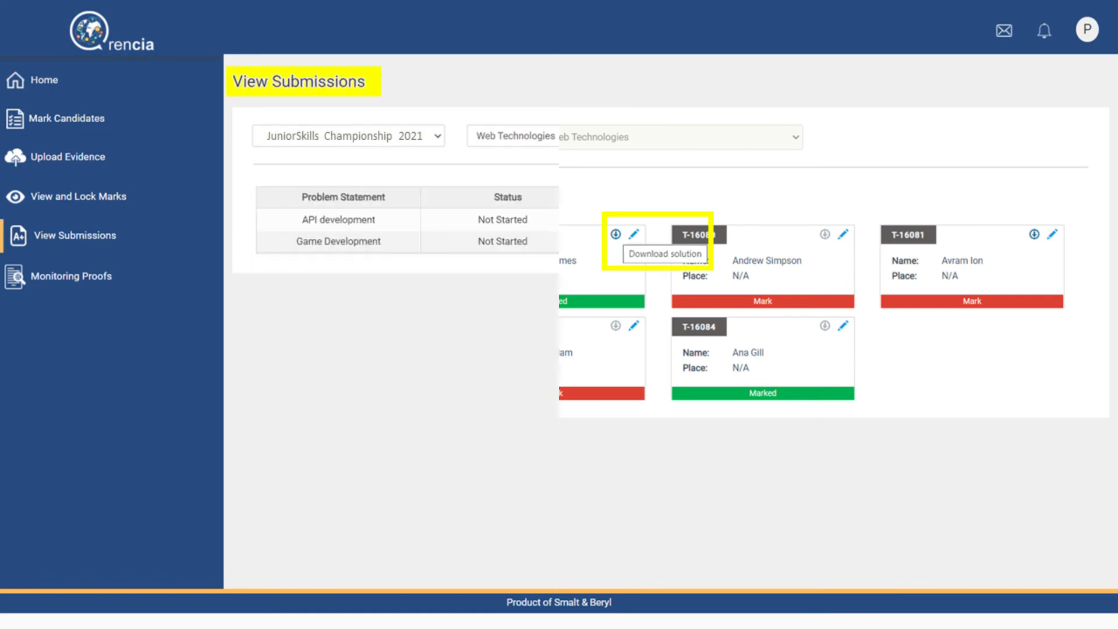
left_click(776, 136)
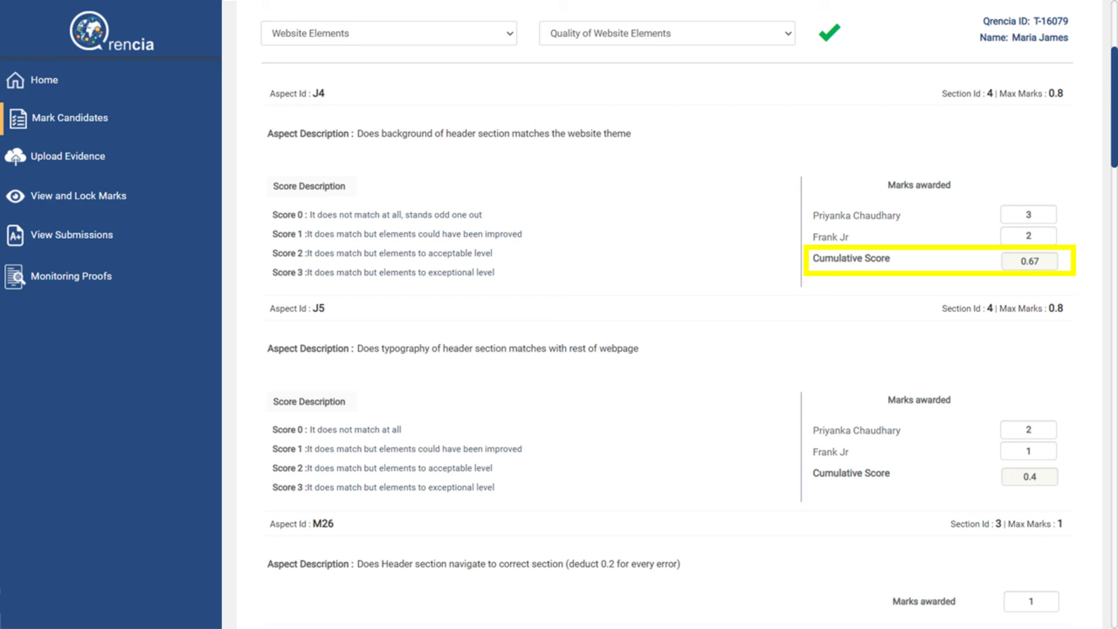
left_click(85, 196)
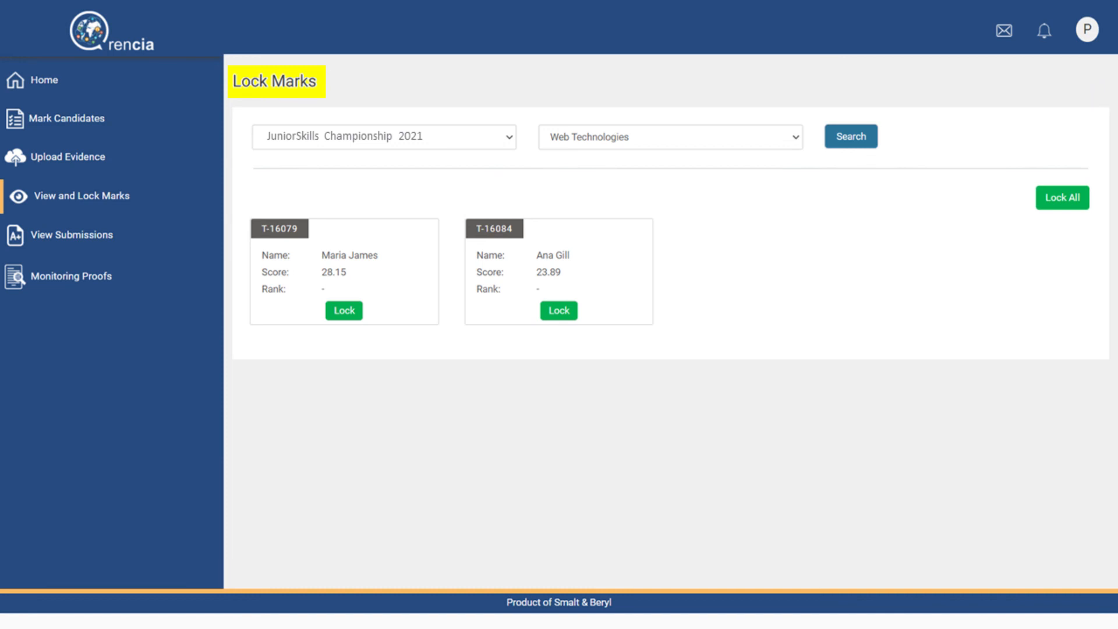
Select JuniorSkills Championship 2021 for the competitor, skill and summary reports
left_click(559, 310)
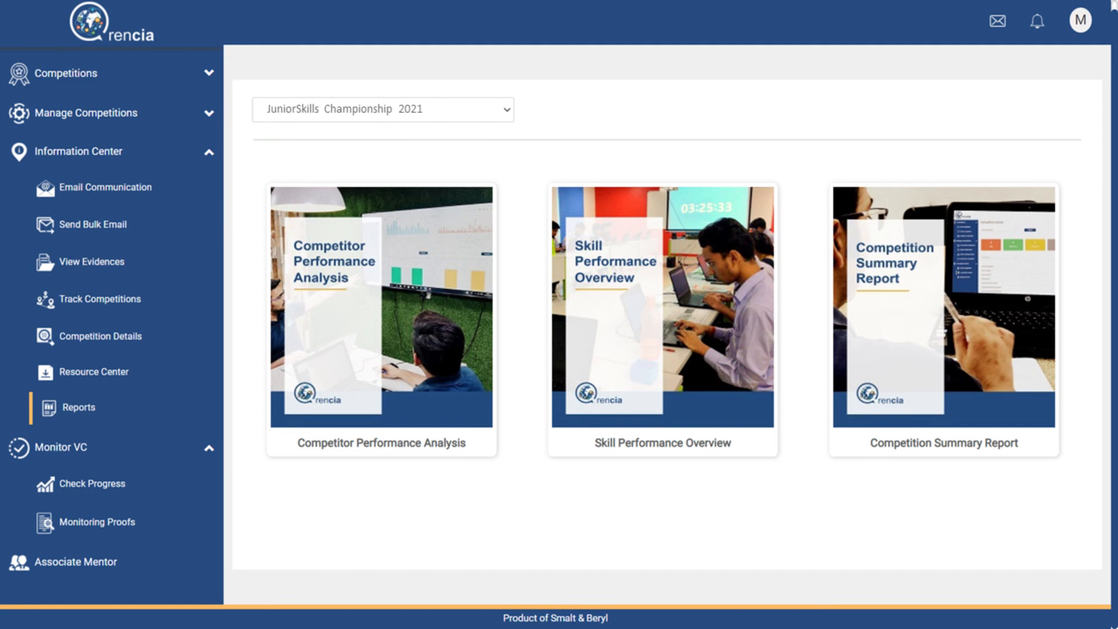
View JuniorSkills Championship 2021 setup status, then Web Technologies Server Side progress: one completed, five not started
left_click(661, 311)
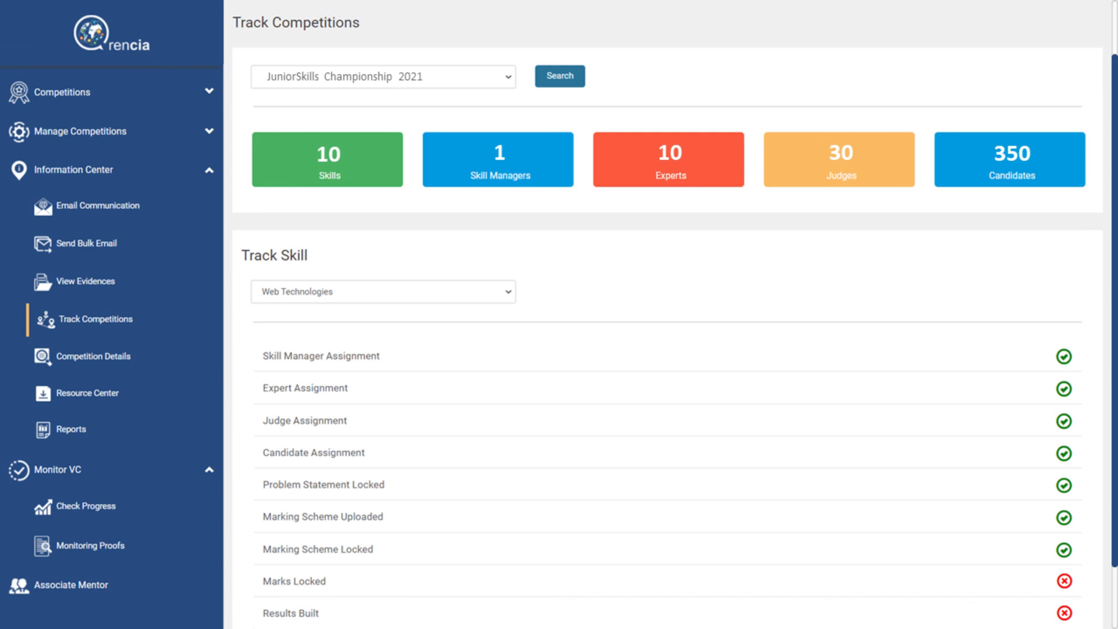
left_click(91, 505)
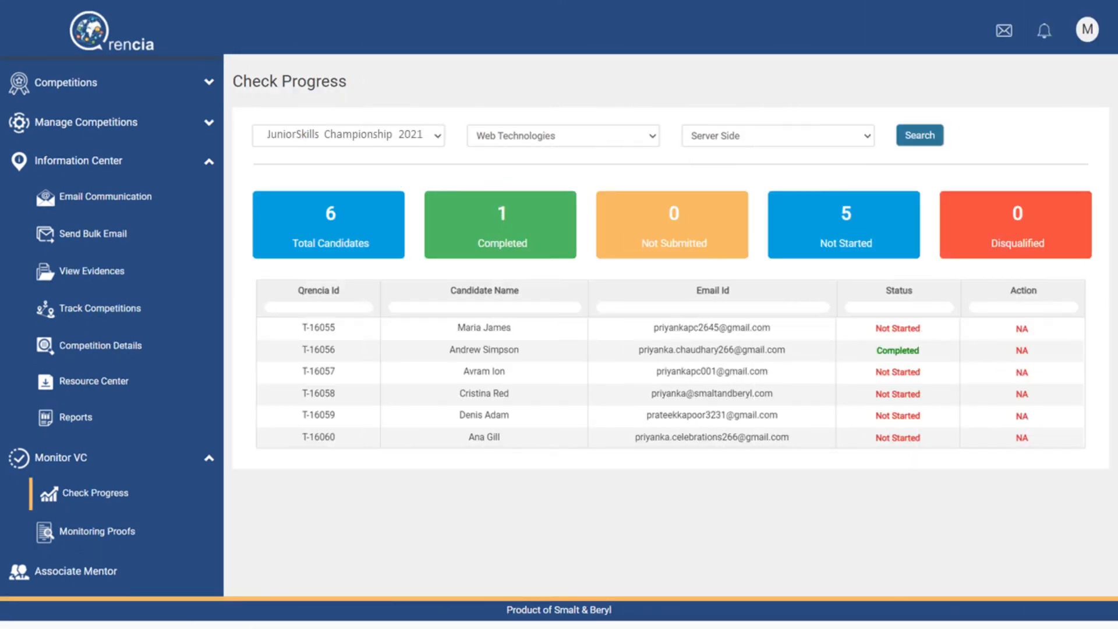